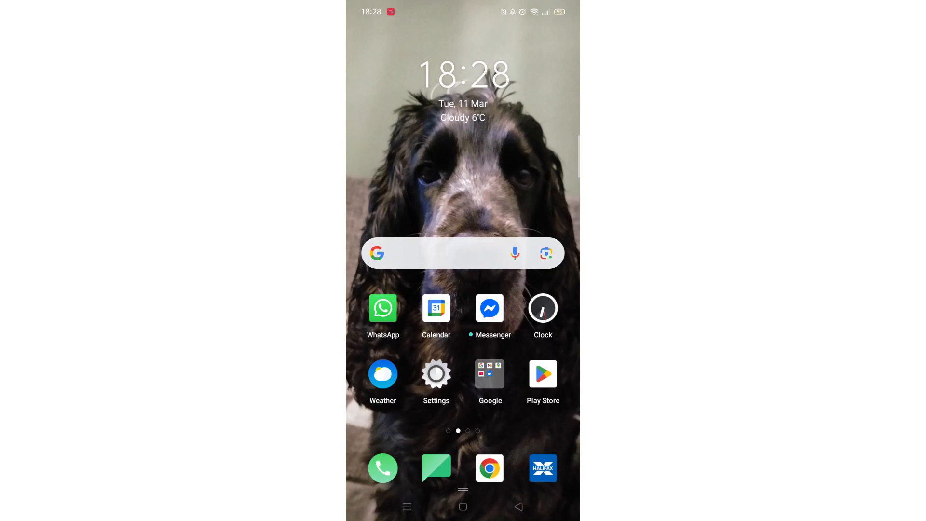
Step: Launch Settings and scroll to the bottom to reach About phone
click(436, 373)
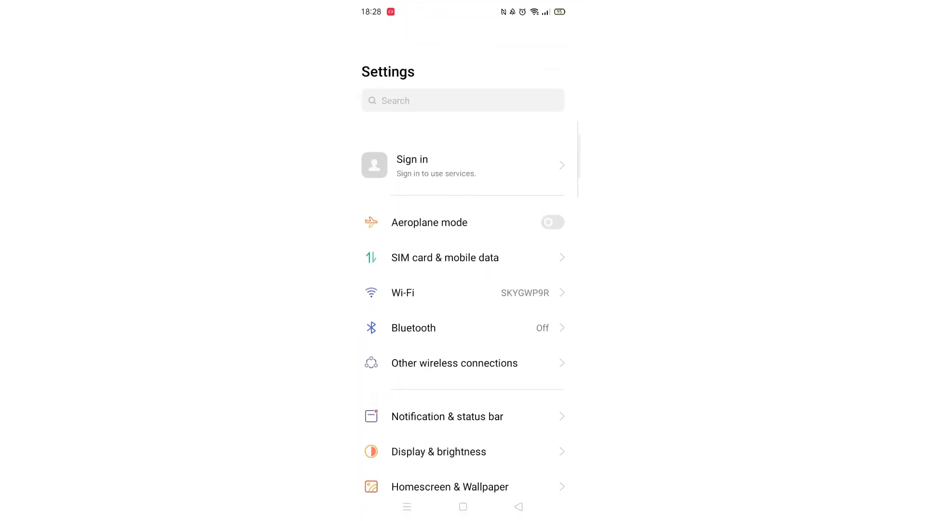
scroll(down, 3)
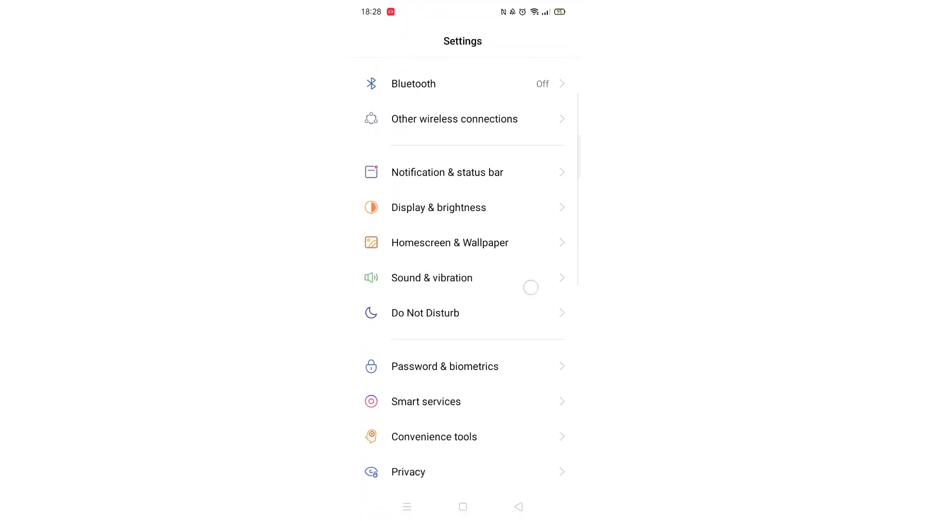
scroll(down, 3)
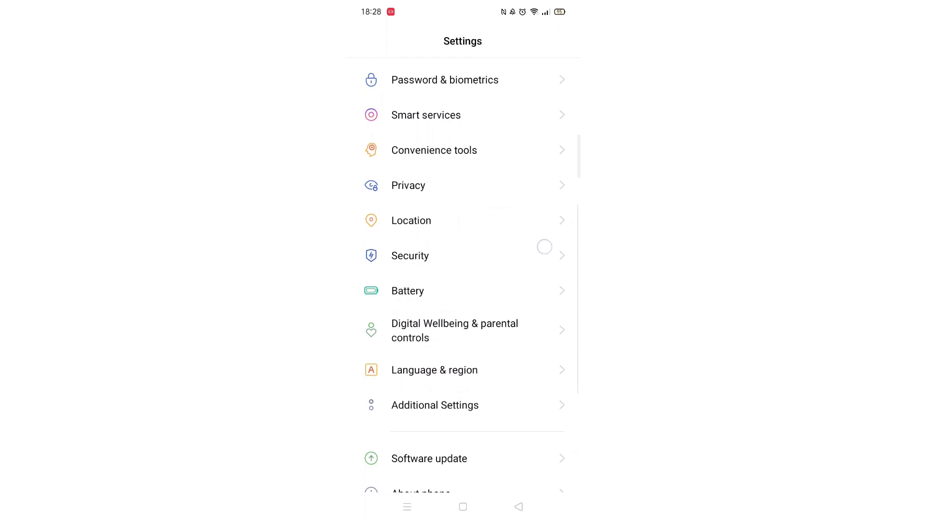
scroll(down, 3)
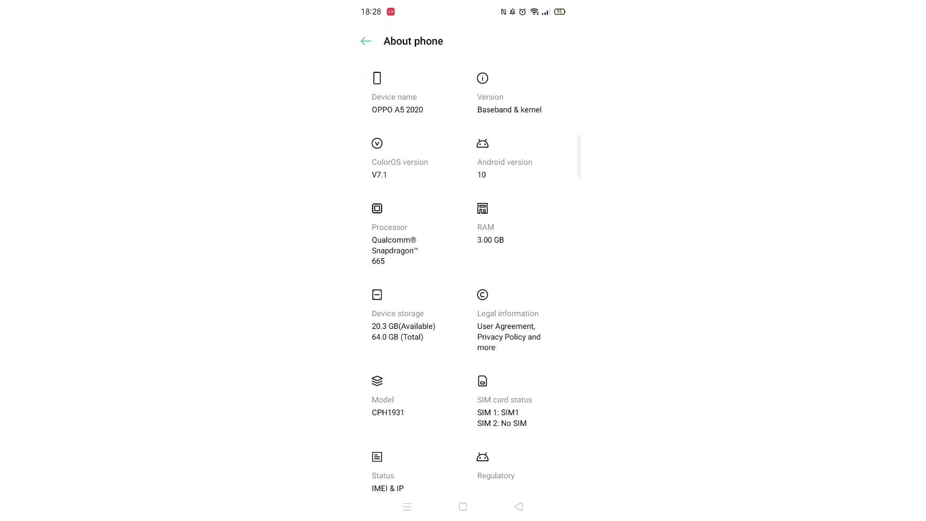
Step: Tap Build number under Version repeatedly to unlock developer mode, then go back
click(508, 102)
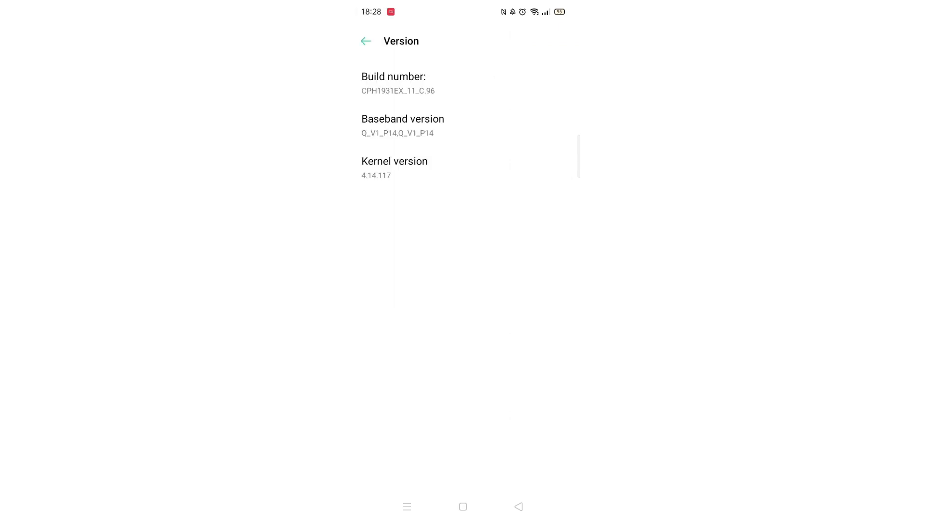
click(397, 83)
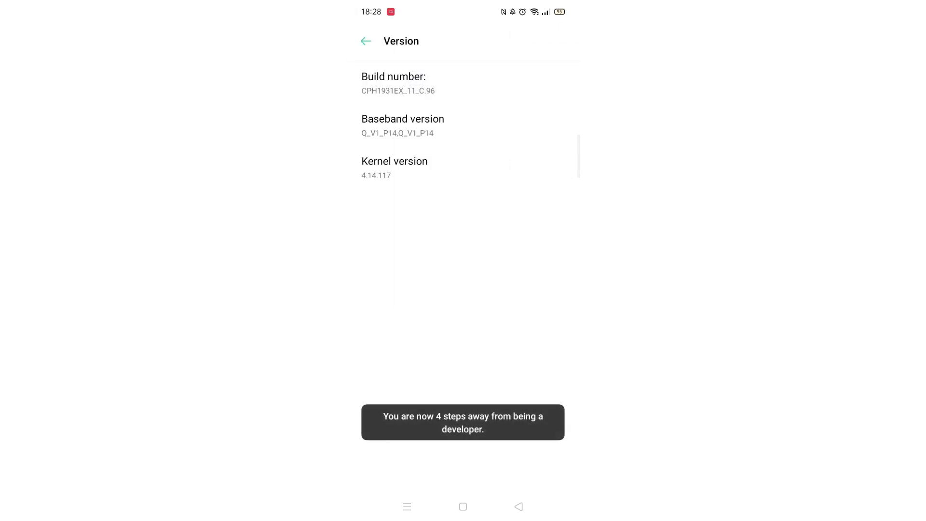
click(393, 82)
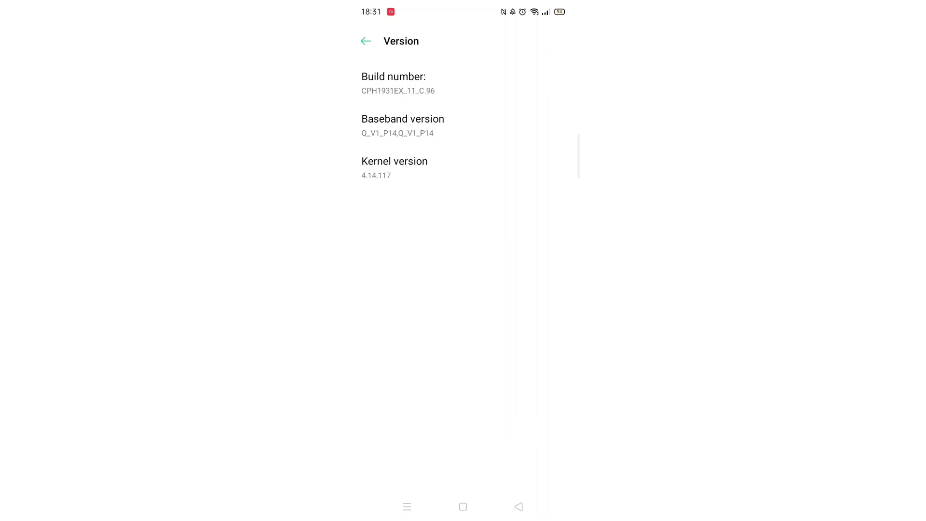
click(365, 41)
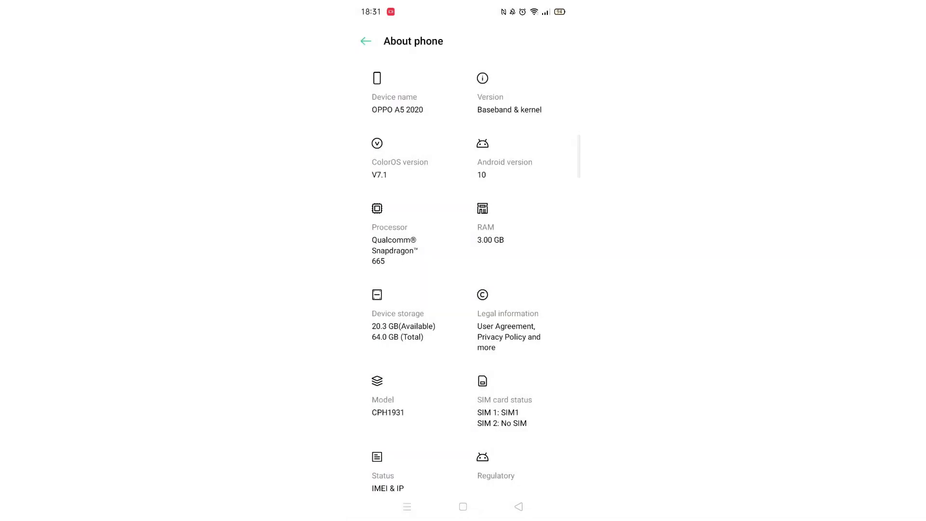
Step: Go back to Settings and scroll Additional Settings to the Developer options entry
click(366, 41)
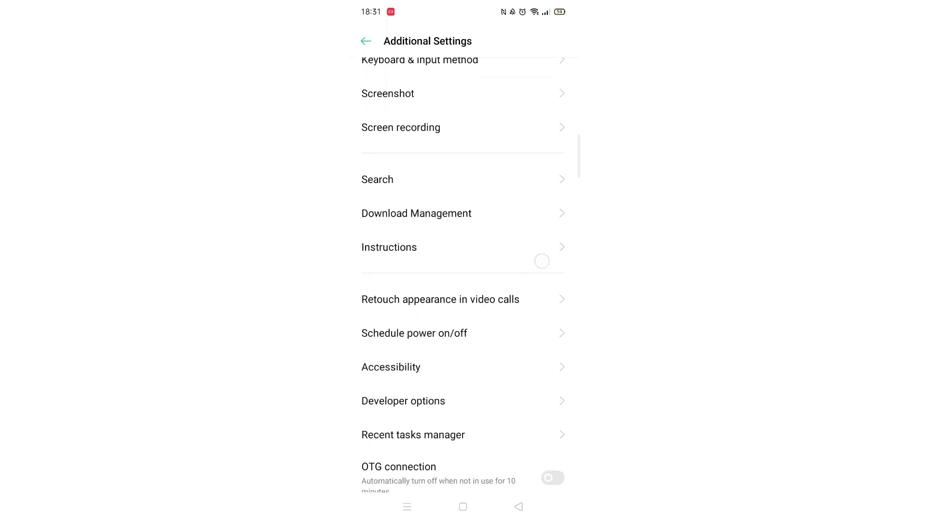
scroll(down, 3)
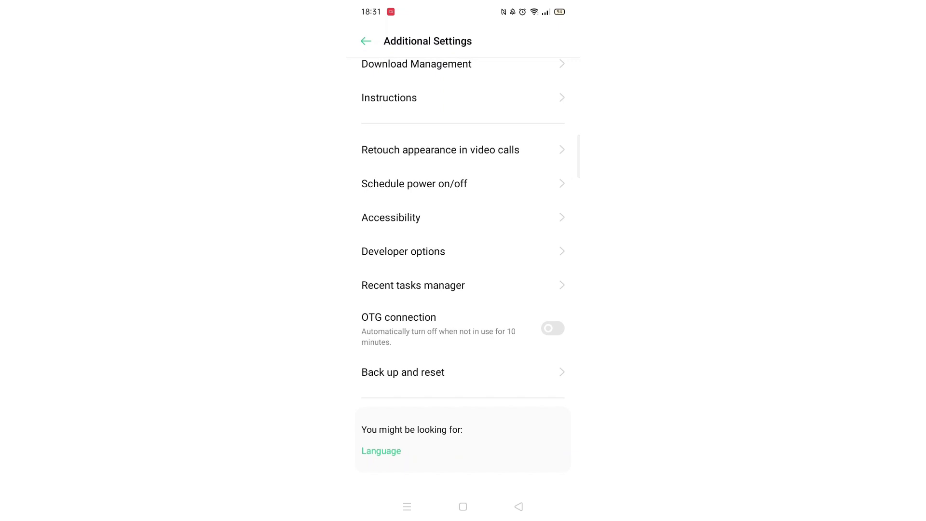
Step: Open Developer options and scroll down to the Drawing section's 1x animation scales
click(403, 251)
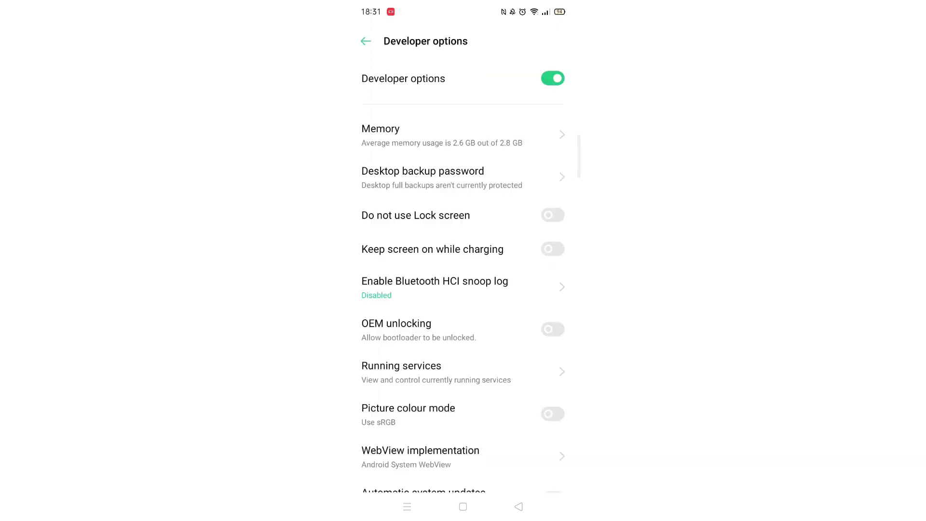
scroll(down, 3)
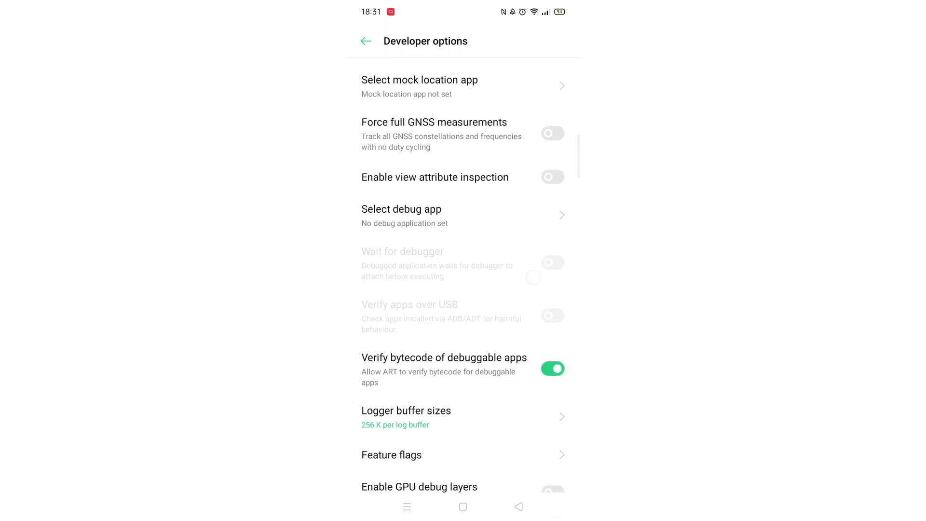
scroll(down, 3)
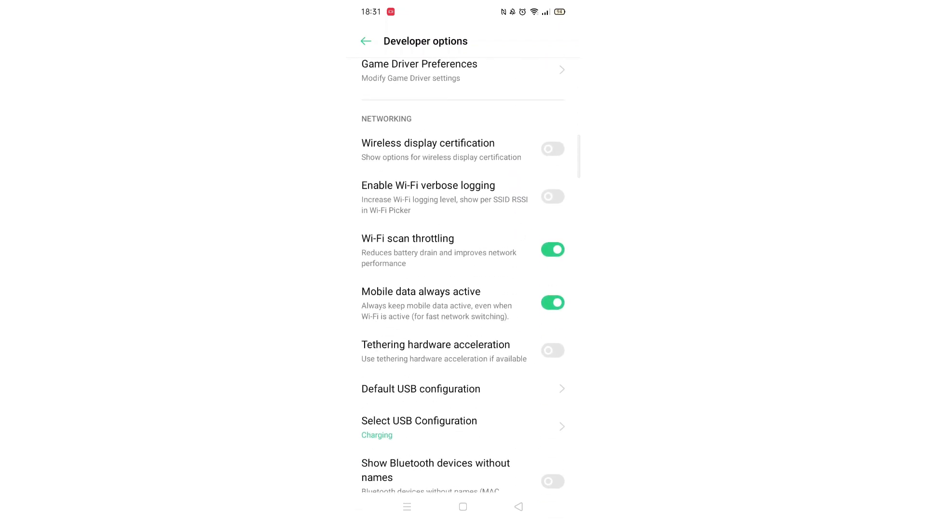
scroll(down, 3)
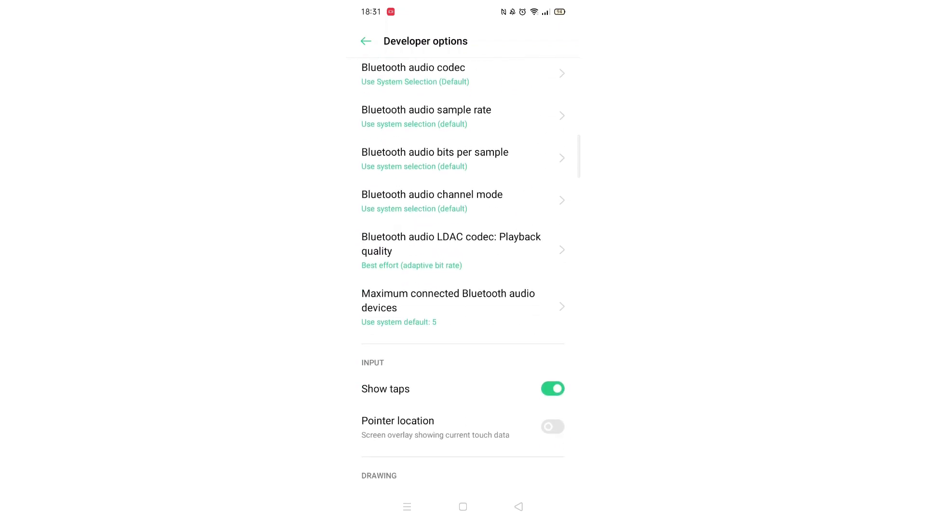
scroll(down, 3)
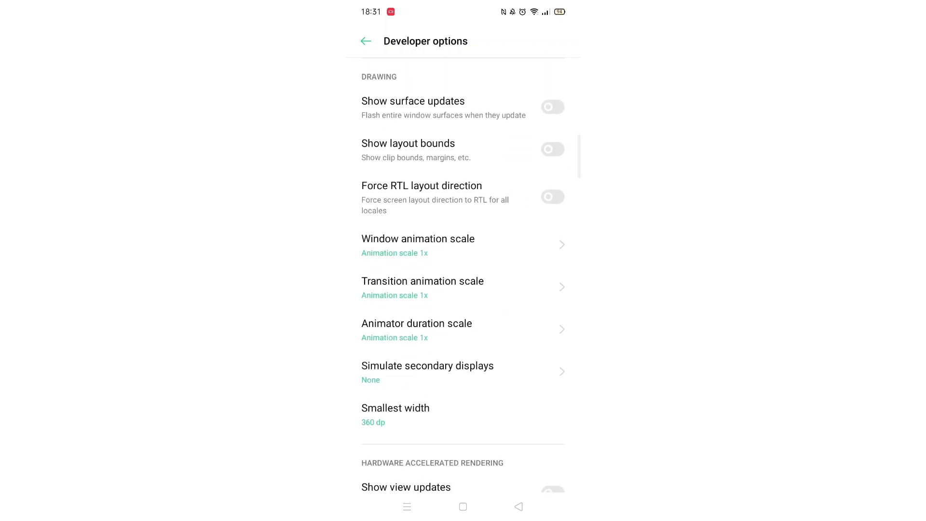
Step: Set window and transition animation scales to 0.5x and open Animator duration scale choices
click(418, 244)
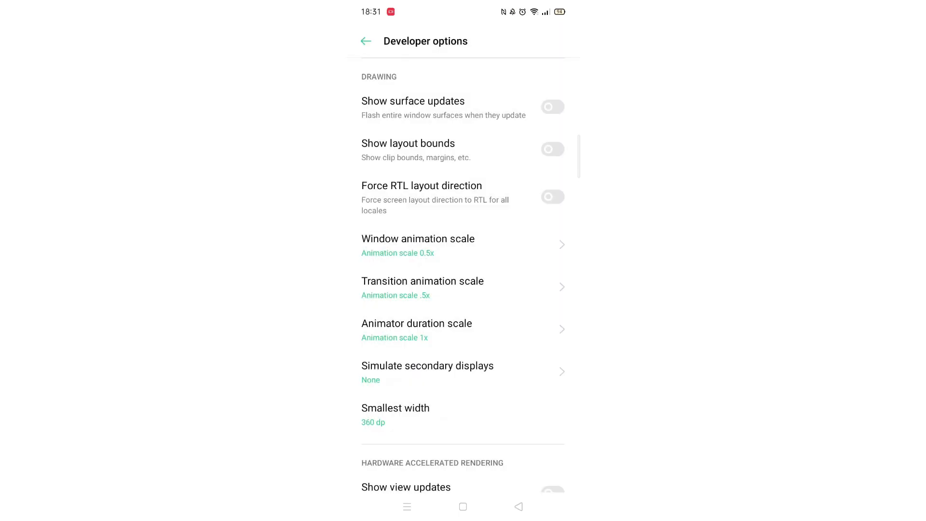
click(416, 328)
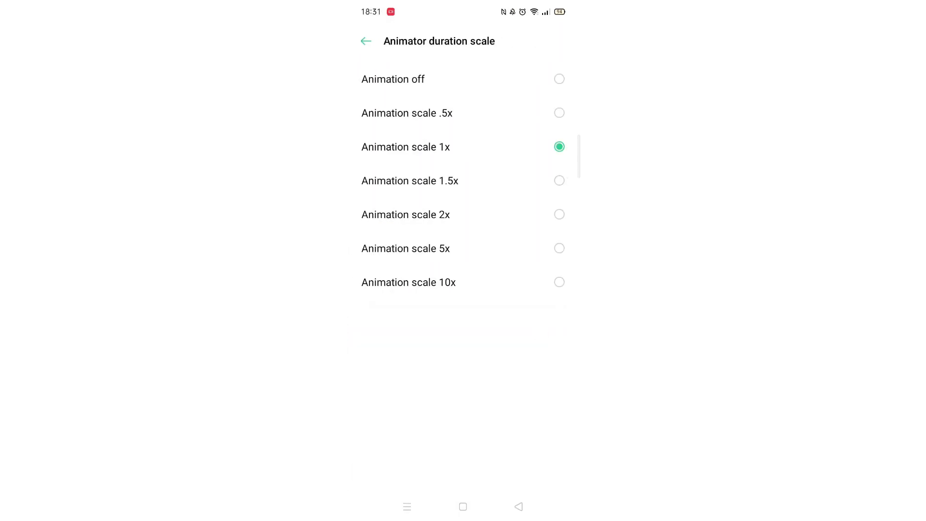